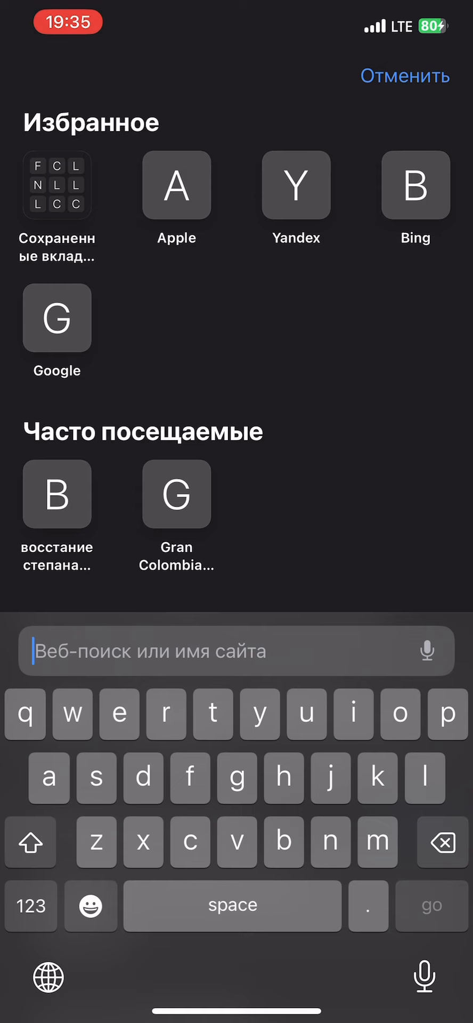
- Search Safari for an SVG map of Barbados and open the plain Wikipedia outline map
text(svg map of barbados)
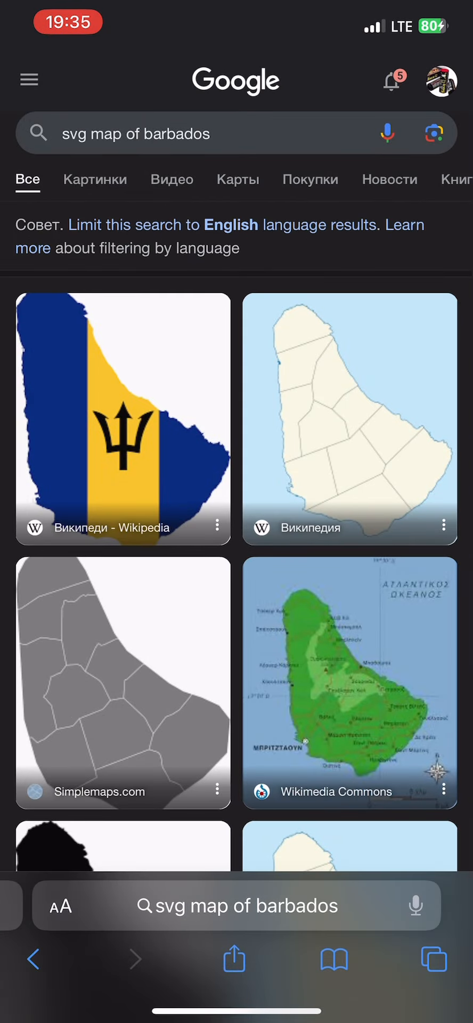
click(95, 180)
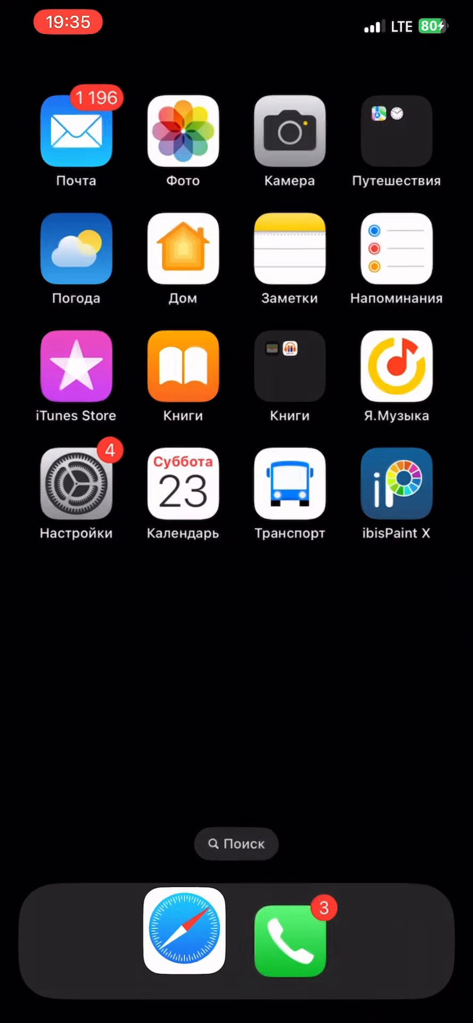
- Import the blank Barbados map photo as a new layer and set its opacity to 63%
click(396, 484)
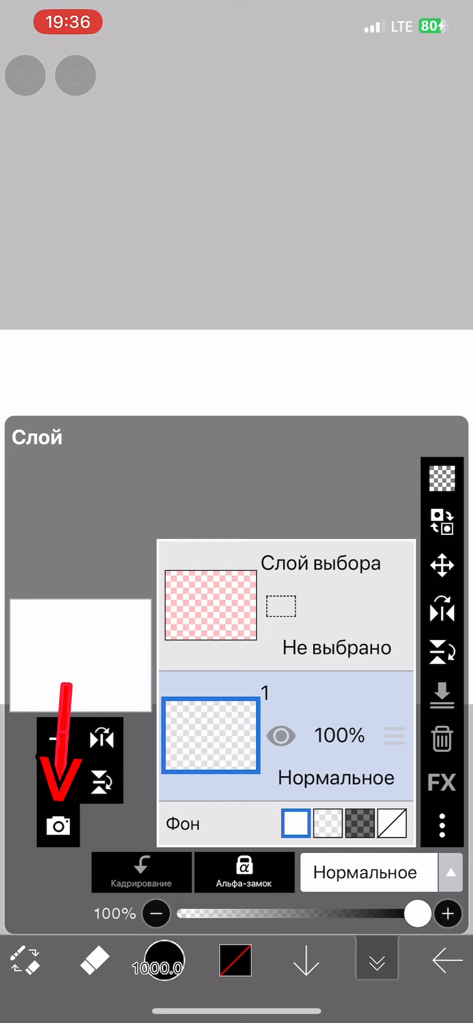
click(58, 825)
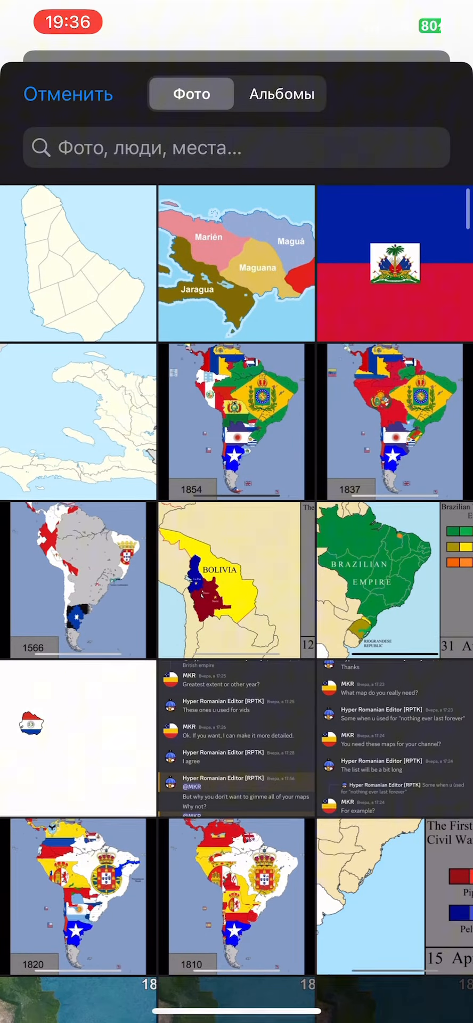
click(75, 273)
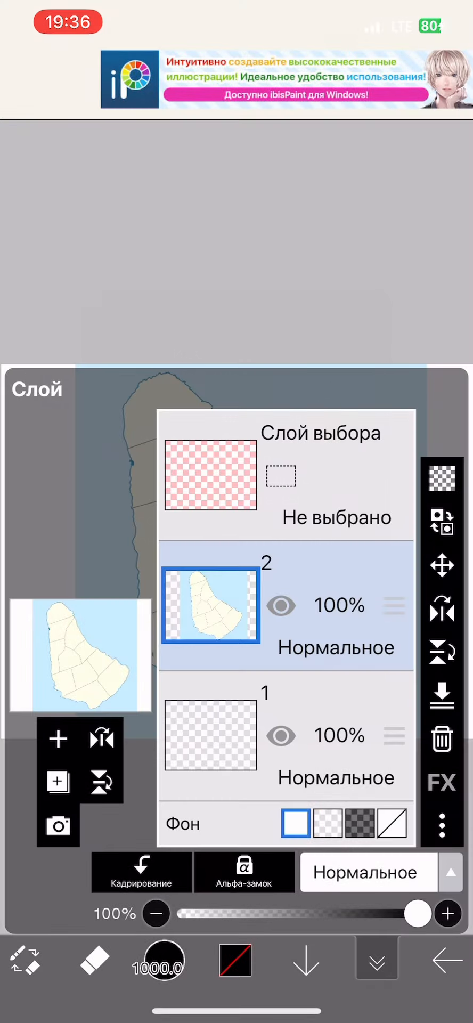
drag(413, 913, 331, 913)
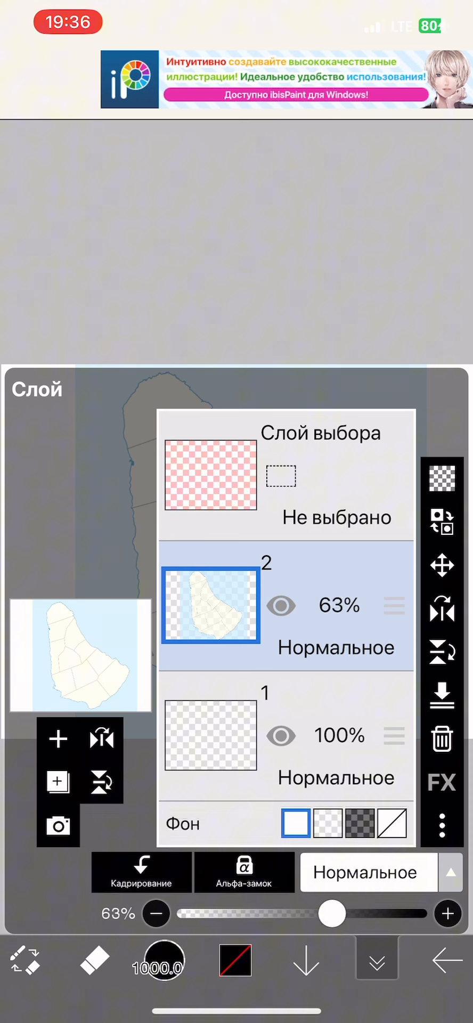
click(377, 968)
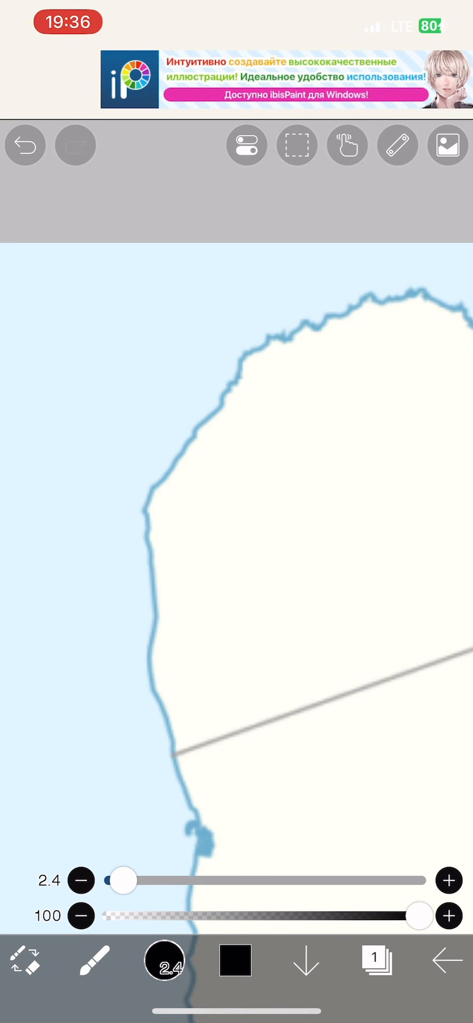
- Trace the Barbados coastline in black at brush size 2.4 over the reference map
drag(153, 575, 156, 692)
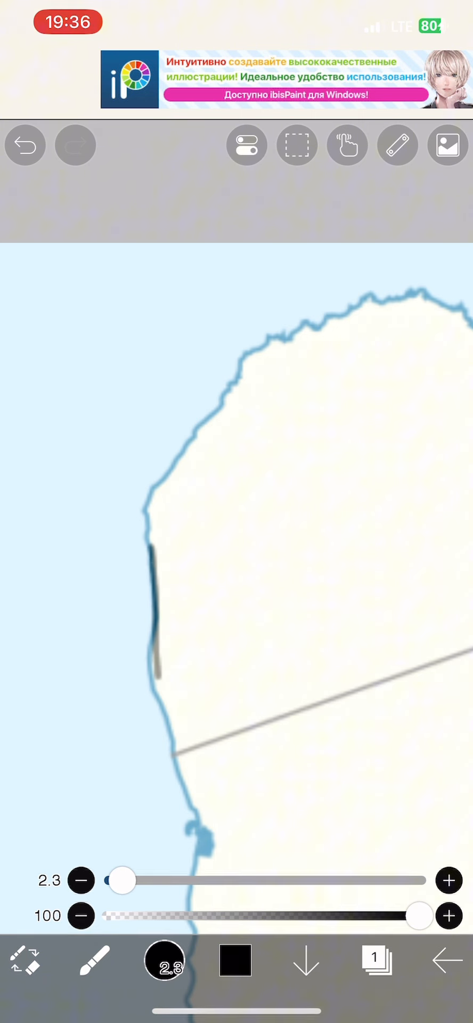
click(23, 145)
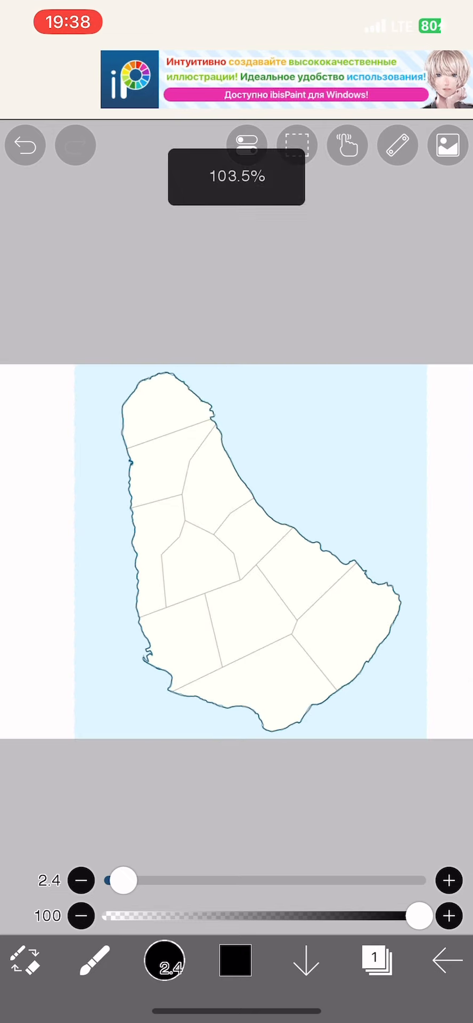
click(375, 963)
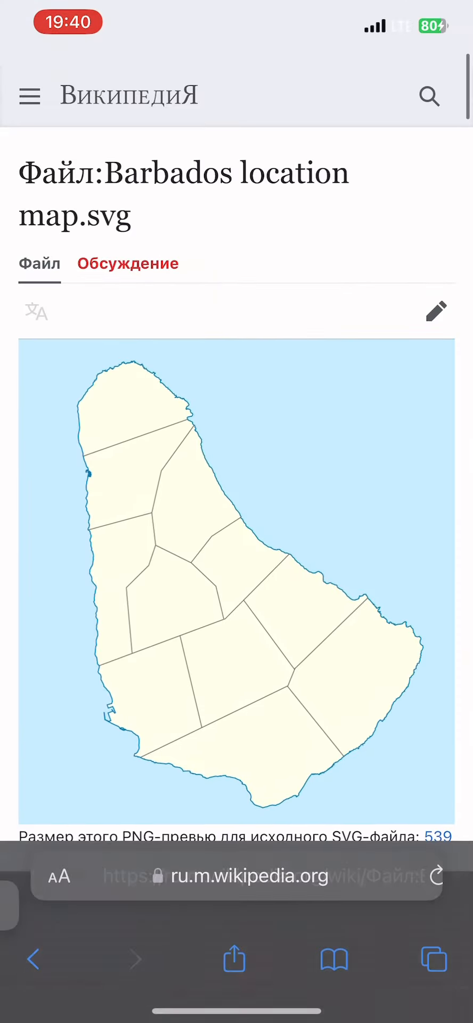
- Search Google for 'history of barbados' and scroll through the colonisation and independence results
click(236, 877)
text(history of barbad)
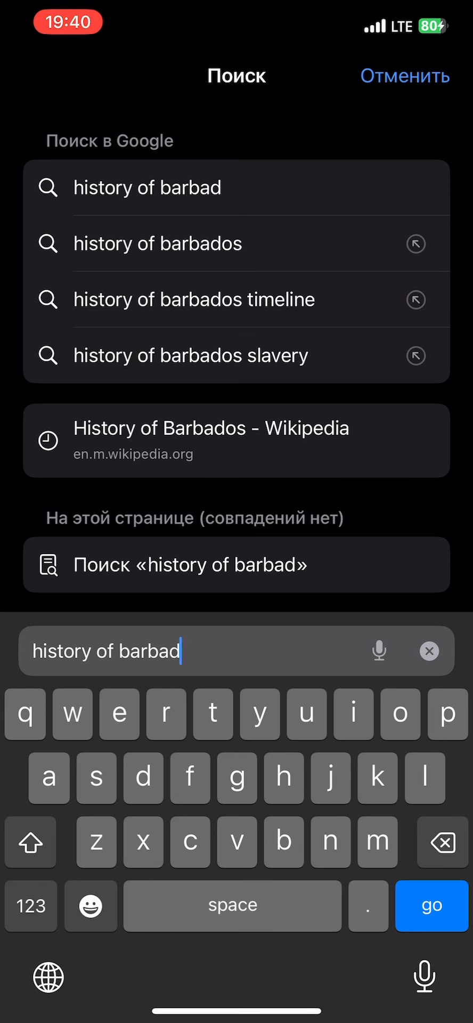
click(157, 243)
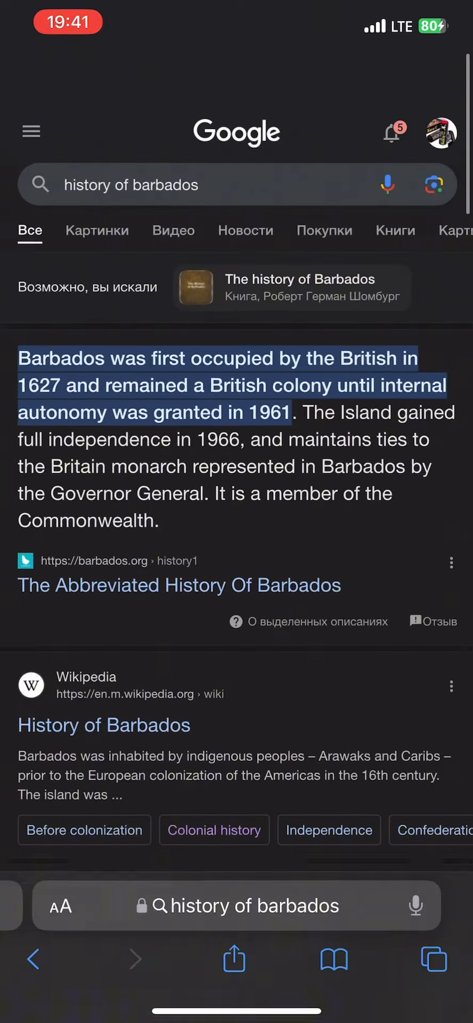
scroll(down, 3)
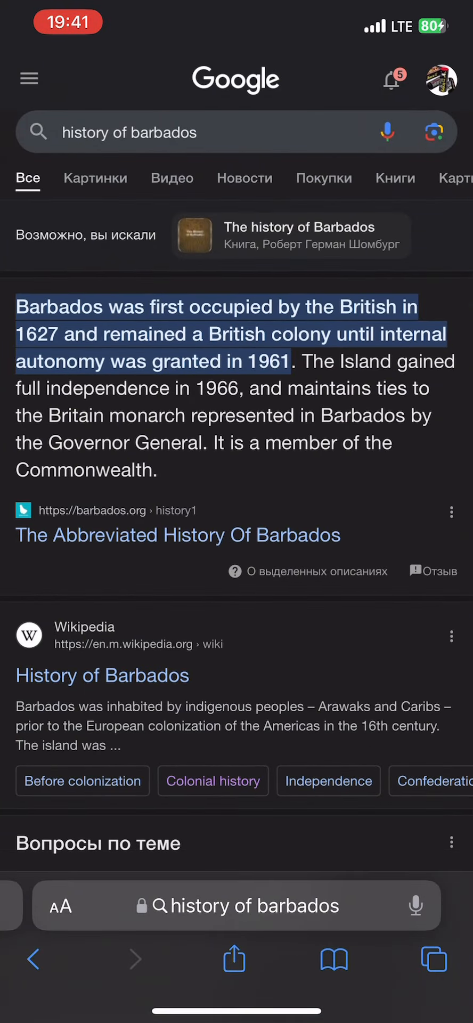
click(247, 906)
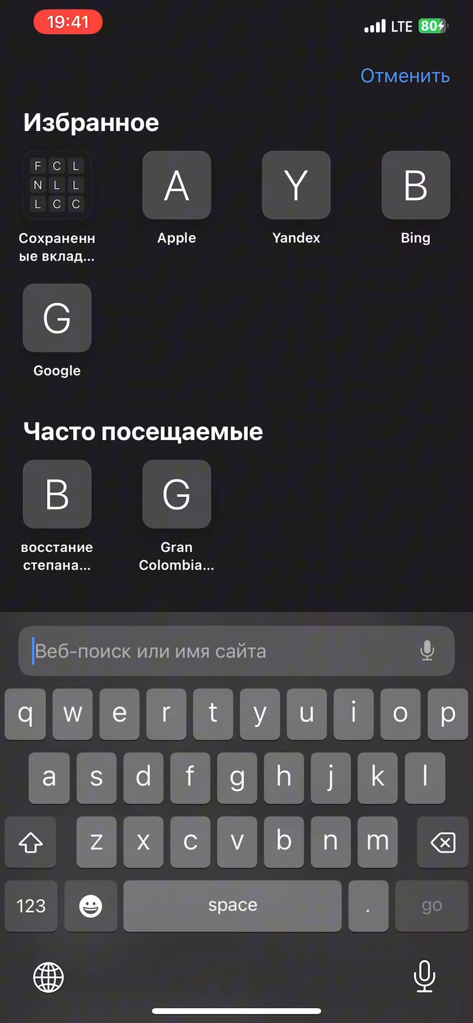
- Search 'flag of england' and view the England flag image full size
text(flag of)
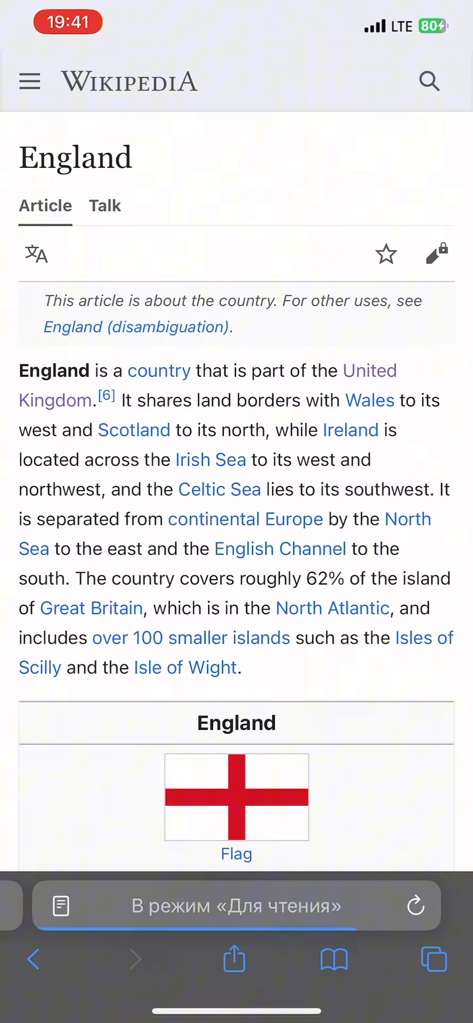
click(236, 798)
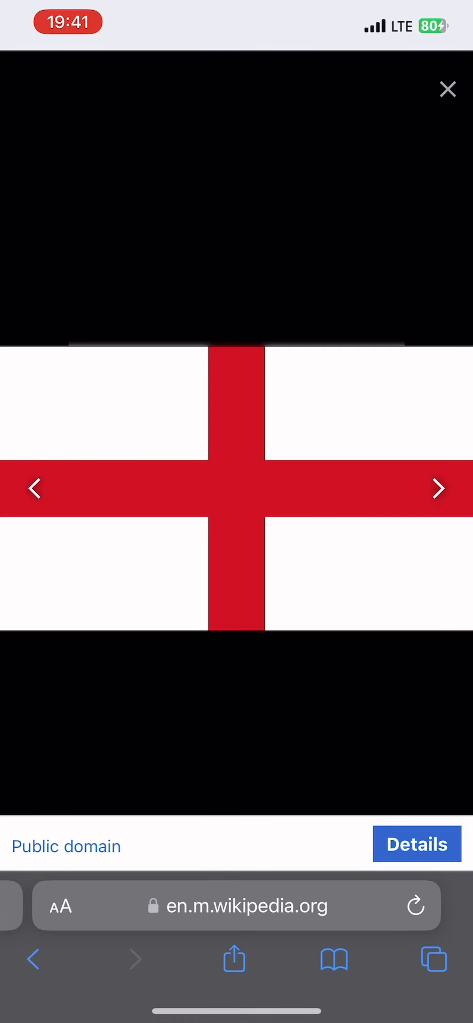
click(448, 89)
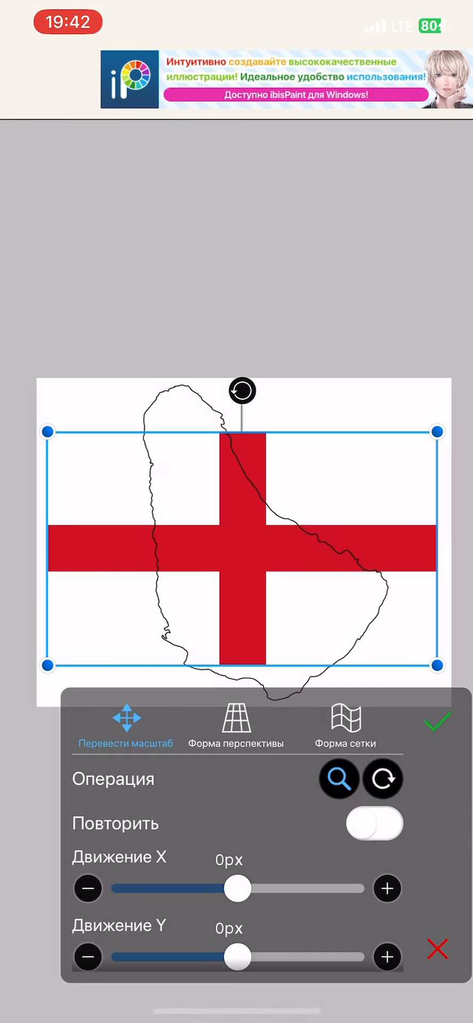
- Fit the England flag inside the Barbados outline and save the result as PNG
click(236, 725)
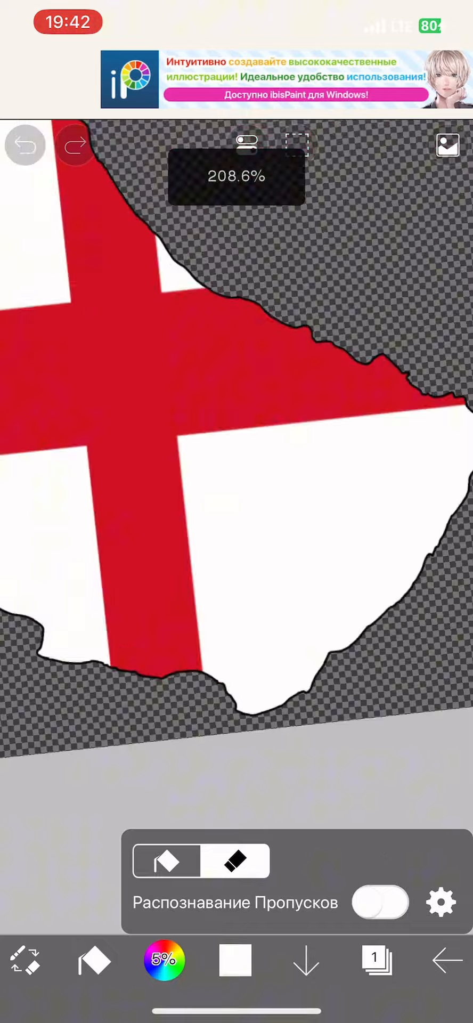
click(443, 961)
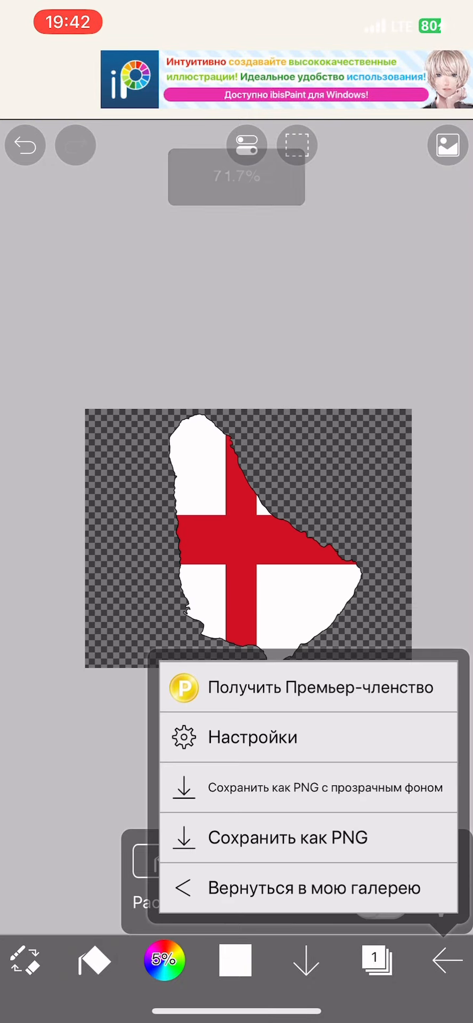
click(286, 838)
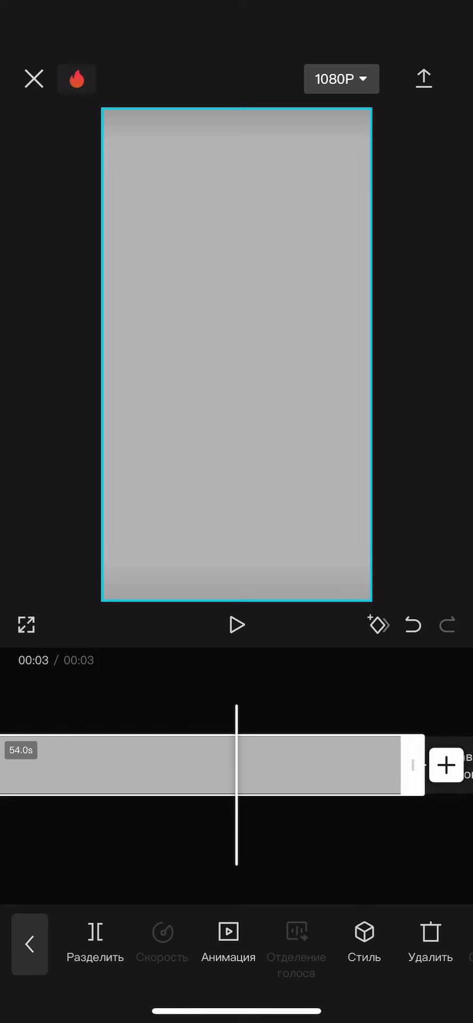
- Import only the sound from a saved video into the CapCut timeline and preview it
click(447, 766)
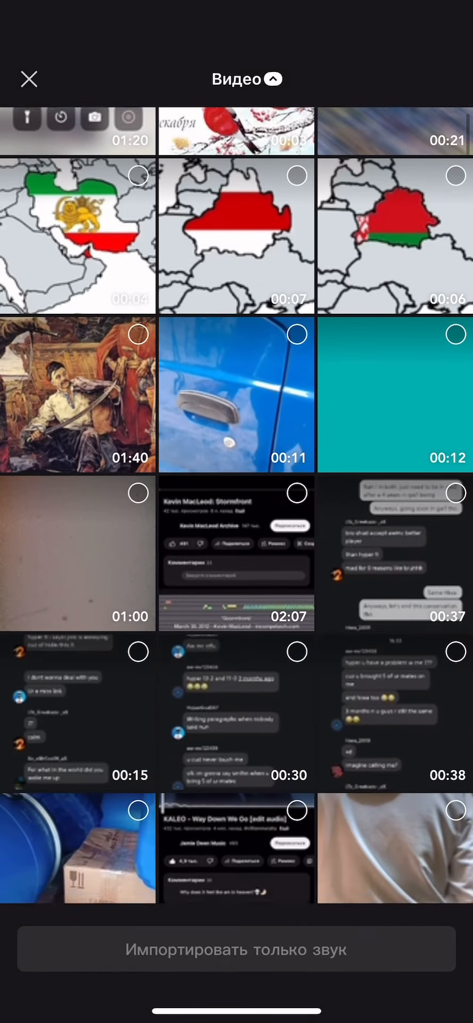
scroll(down, 3)
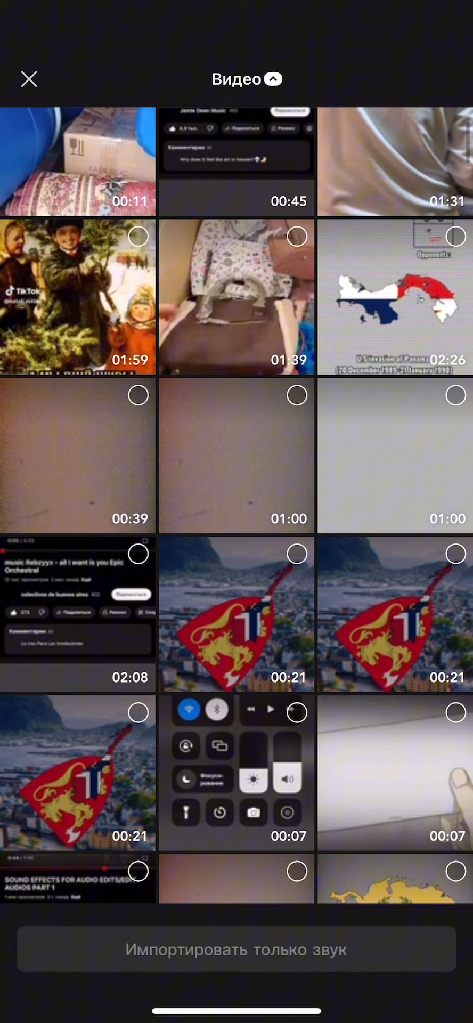
click(236, 950)
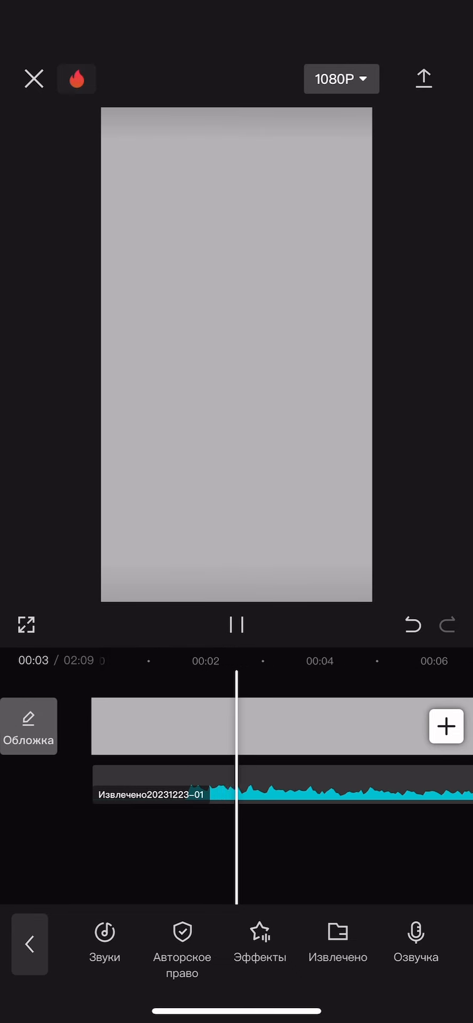
click(237, 625)
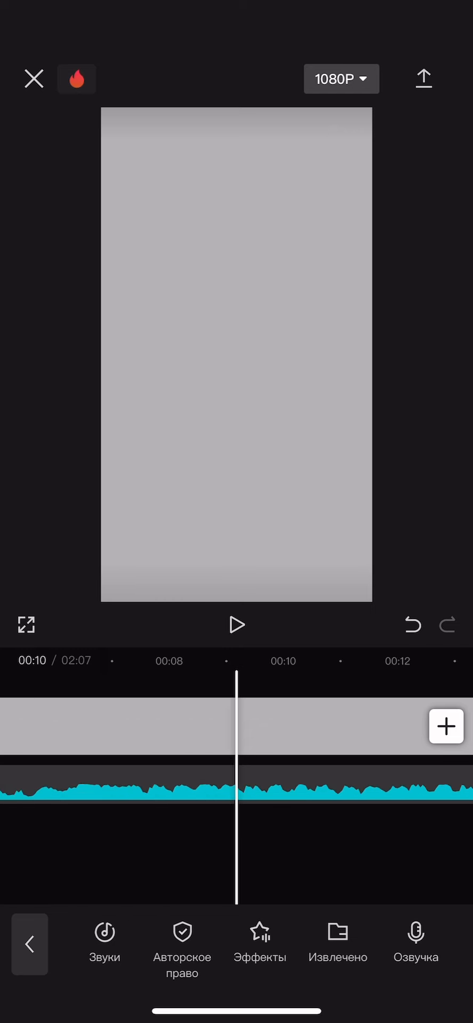
click(446, 724)
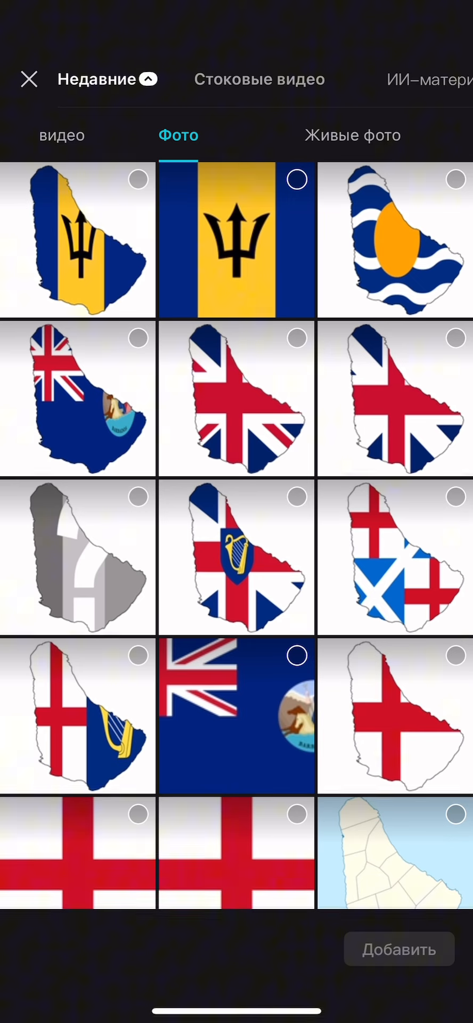
- Add the grey Barbados map and other flag-map photos as overlay clips, previewing the sequence
scroll(down, 3)
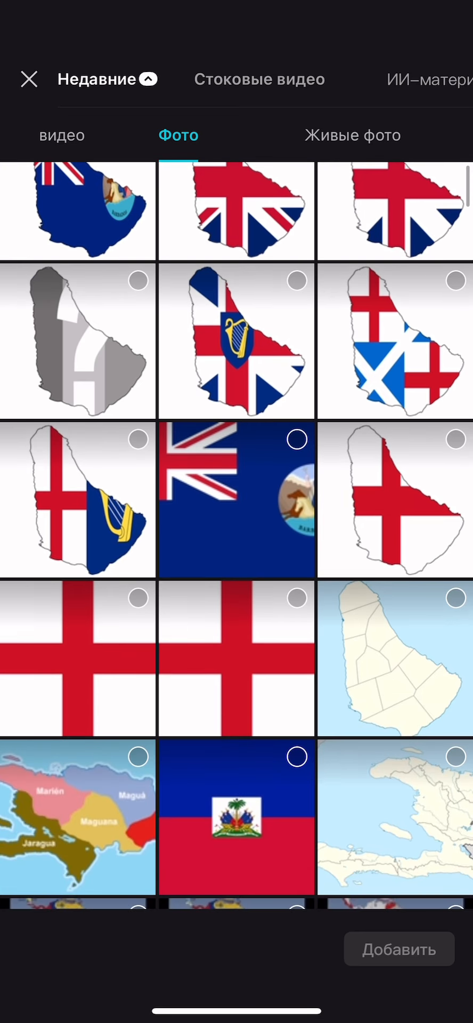
click(78, 346)
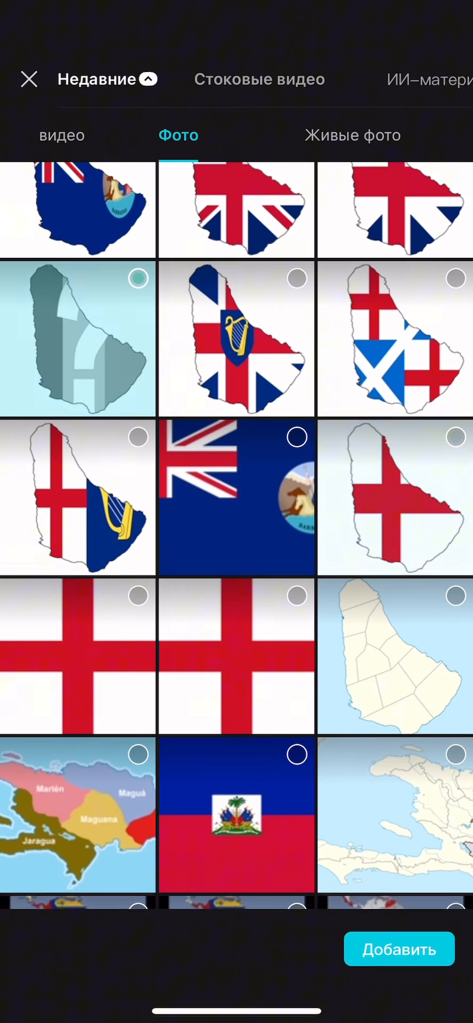
click(400, 949)
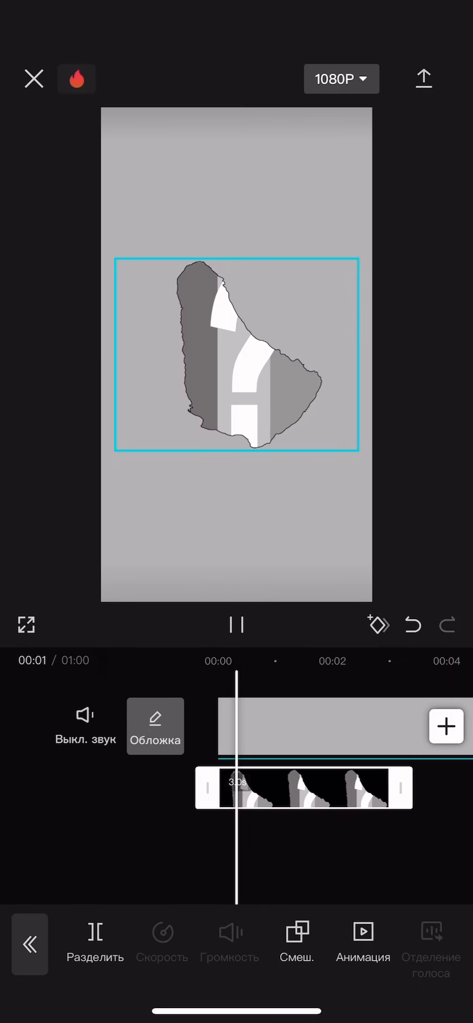
click(238, 624)
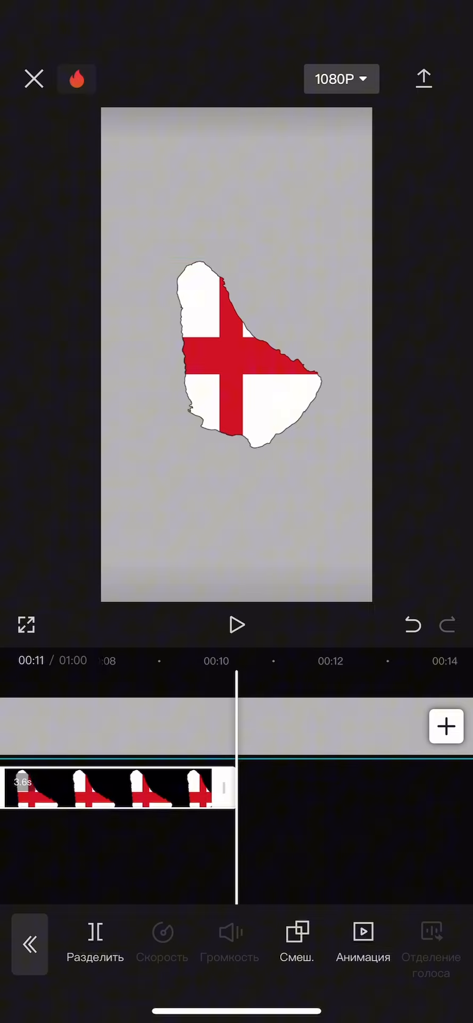
click(238, 624)
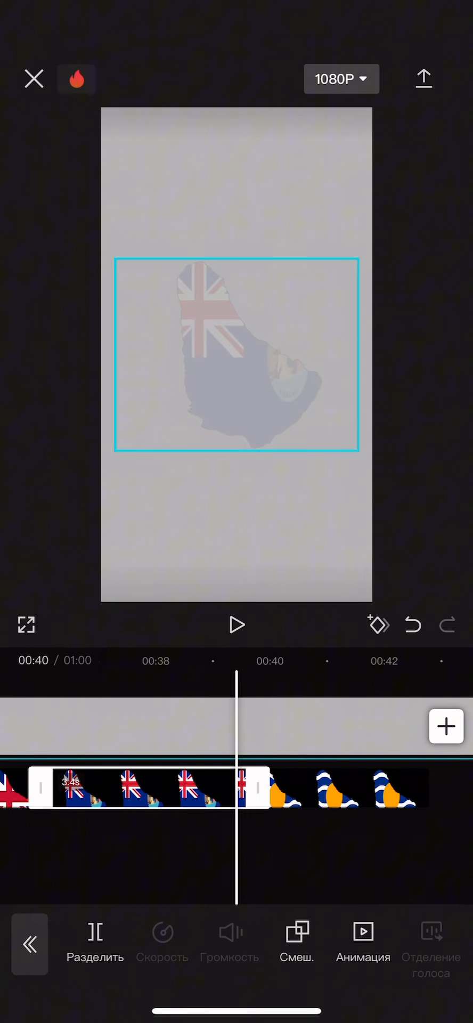
click(237, 625)
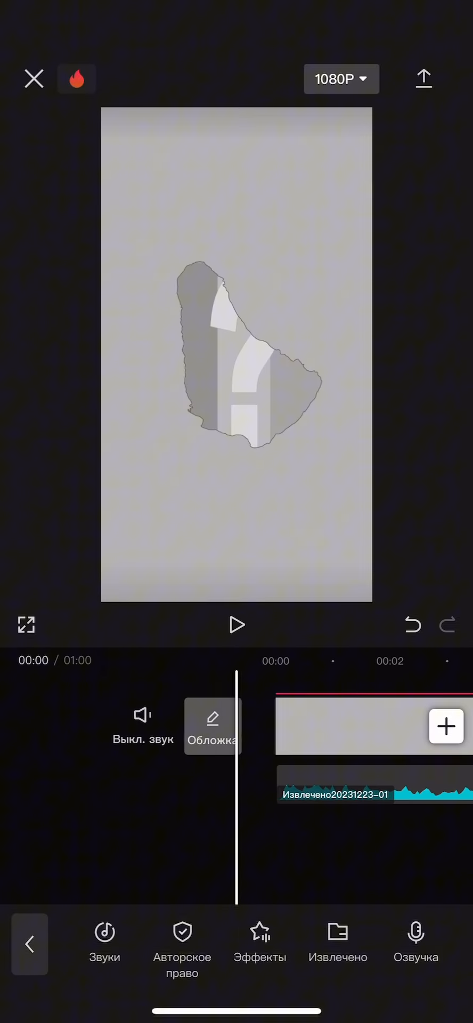
scroll(left, 3)
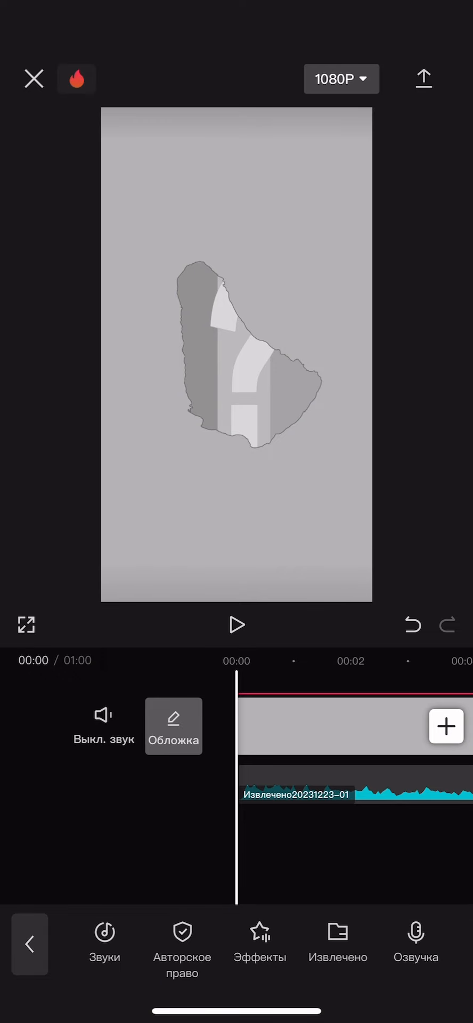
- Browse the media library and available fonts while adding the 'Flag:' text label
click(447, 727)
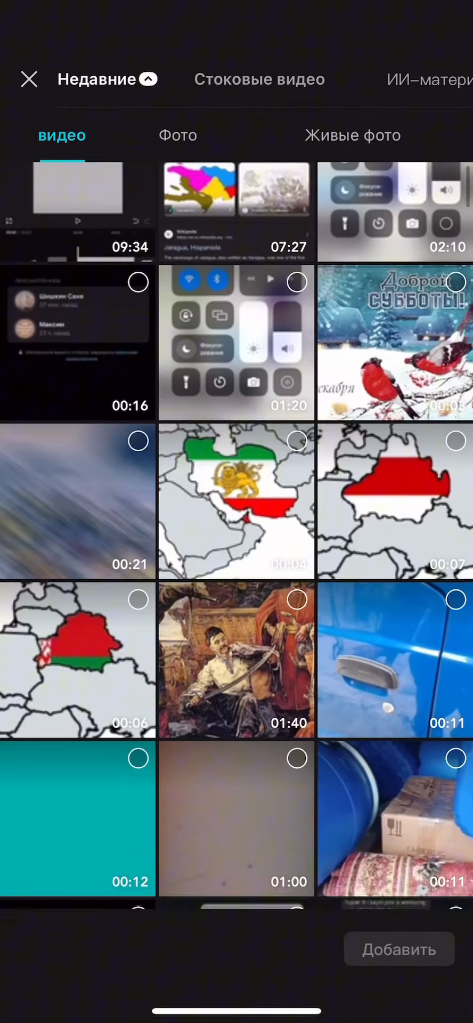
scroll(down, 3)
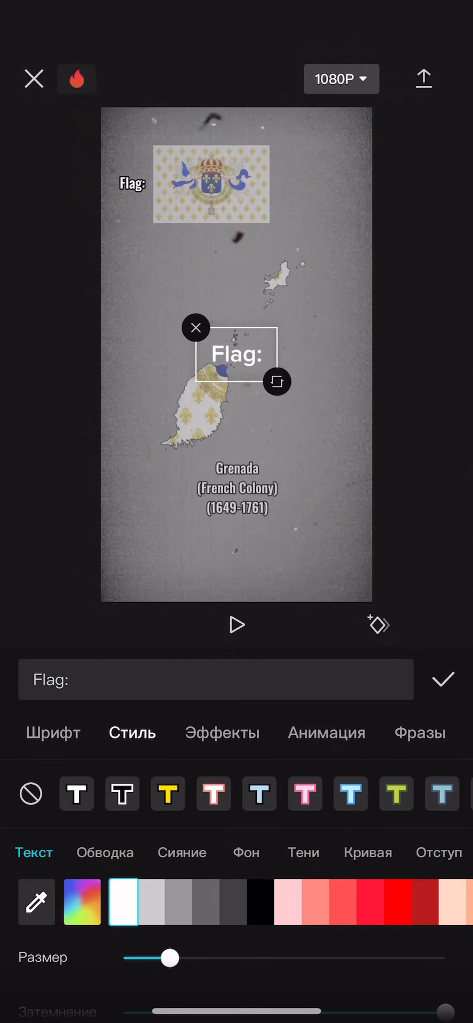
click(52, 733)
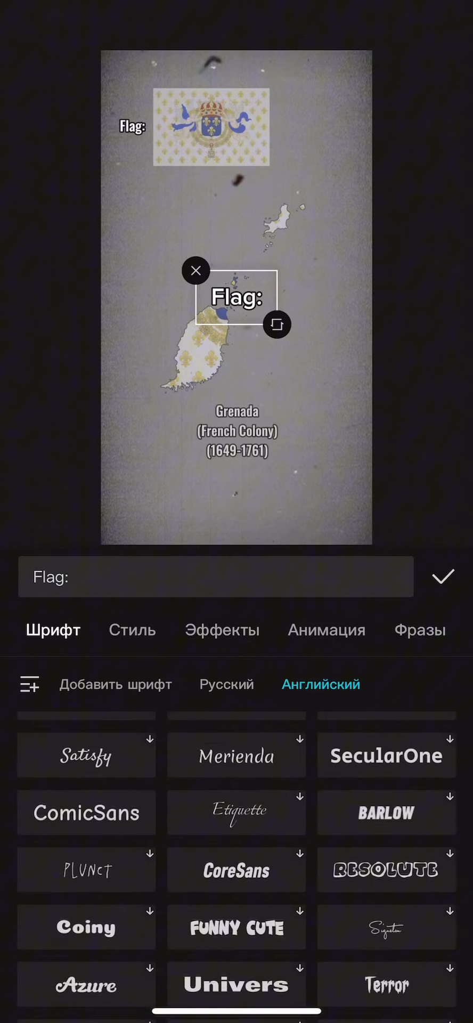
scroll(down, 3)
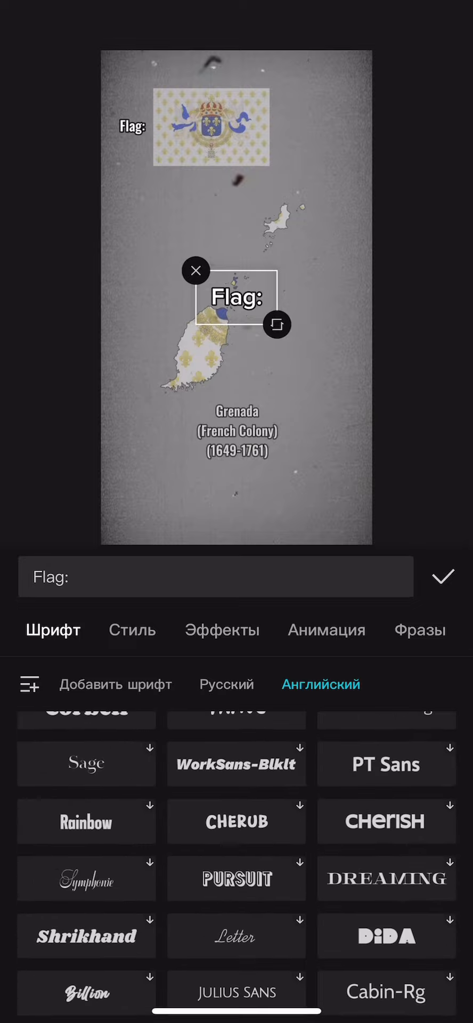
scroll(down, 3)
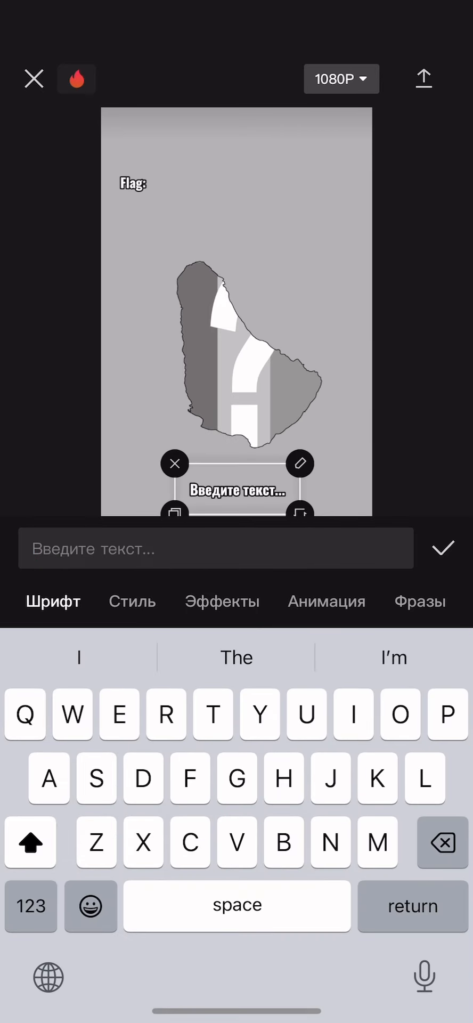
- Caption the grey map 'Caribs (?–1627)' with a Fade entrance and begin 'Barbados (1627–'
text(Caribs)
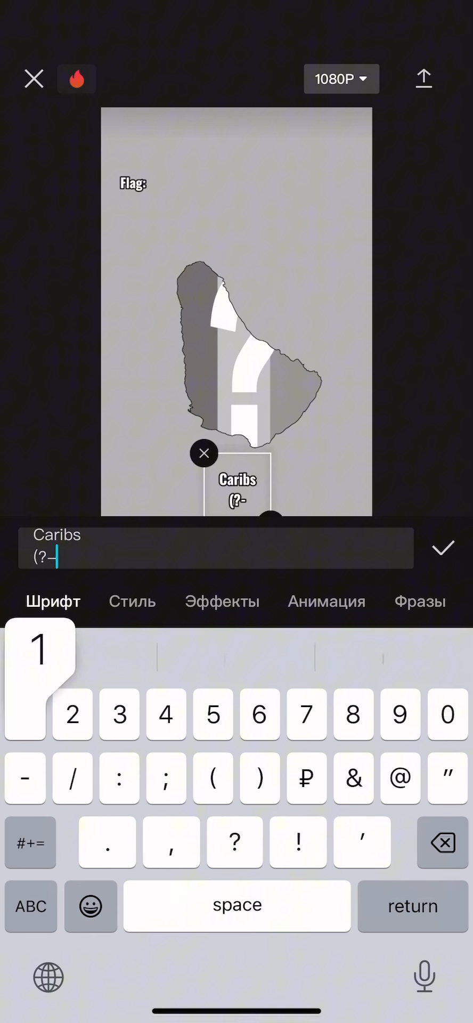
text(1627))
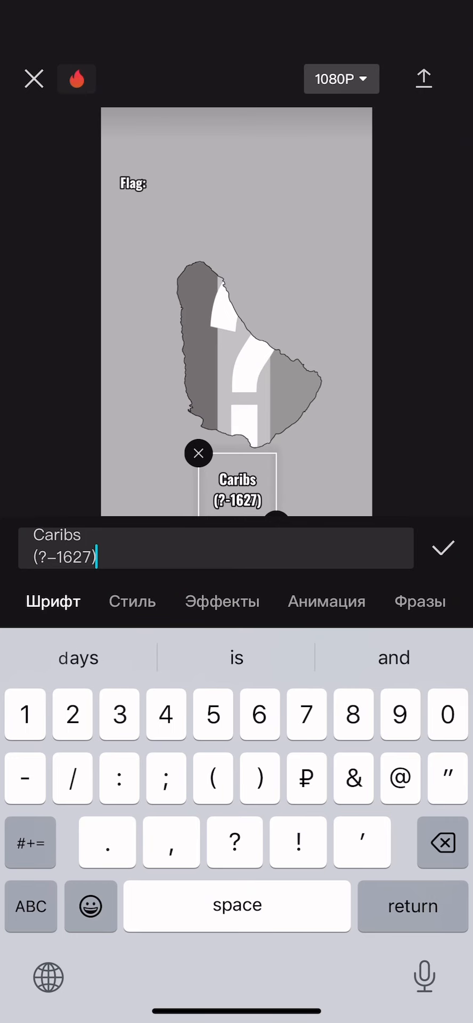
click(327, 601)
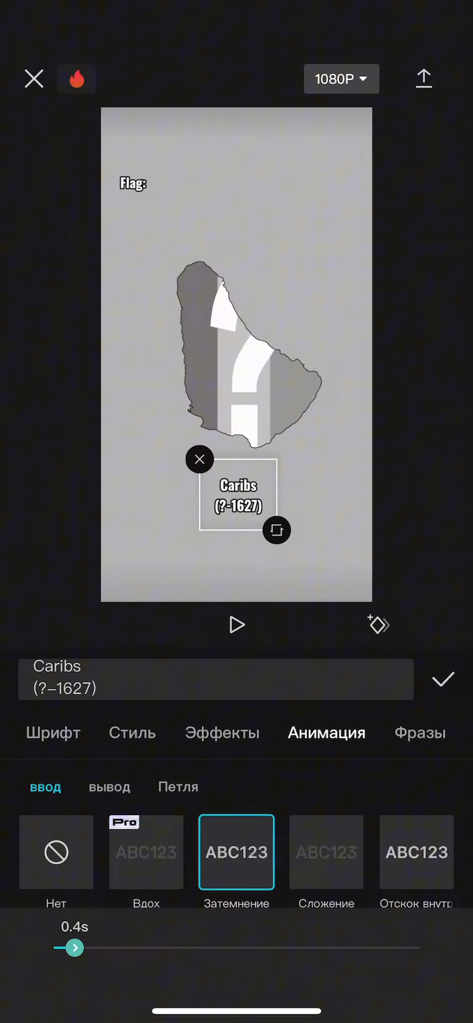
click(443, 679)
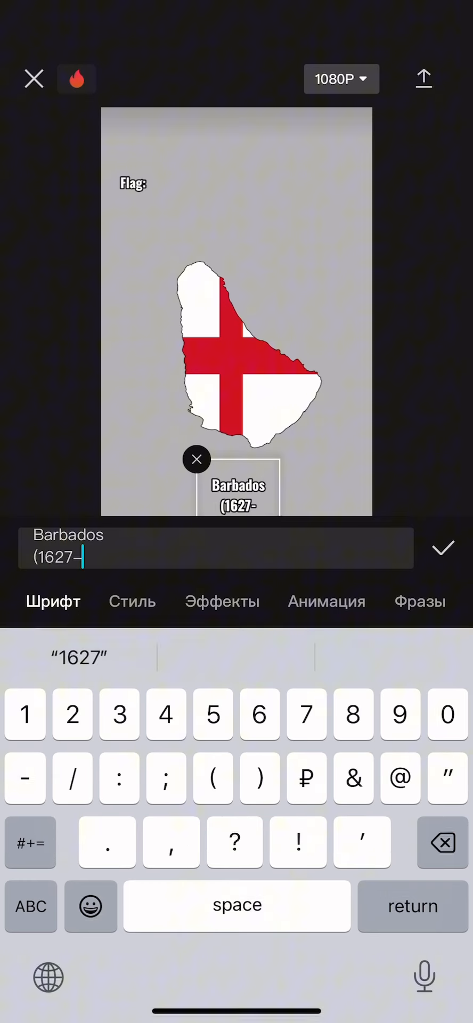
click(443, 548)
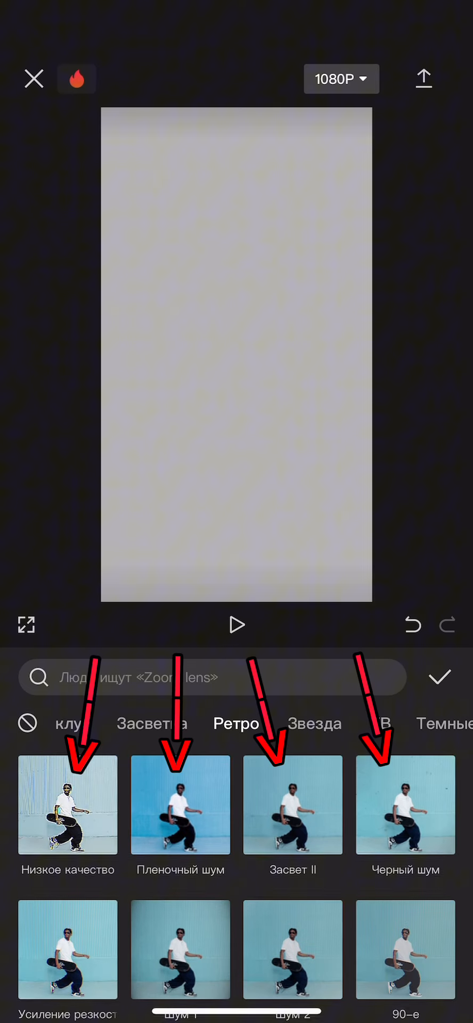
- Scroll through CapCut's Retro video effect thumbnails in search of an old-film look
scroll(down, 3)
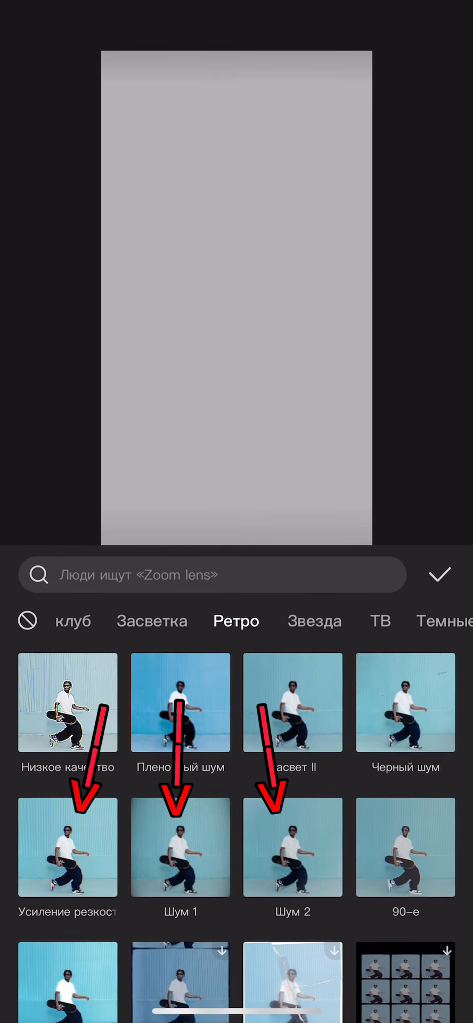
scroll(down, 3)
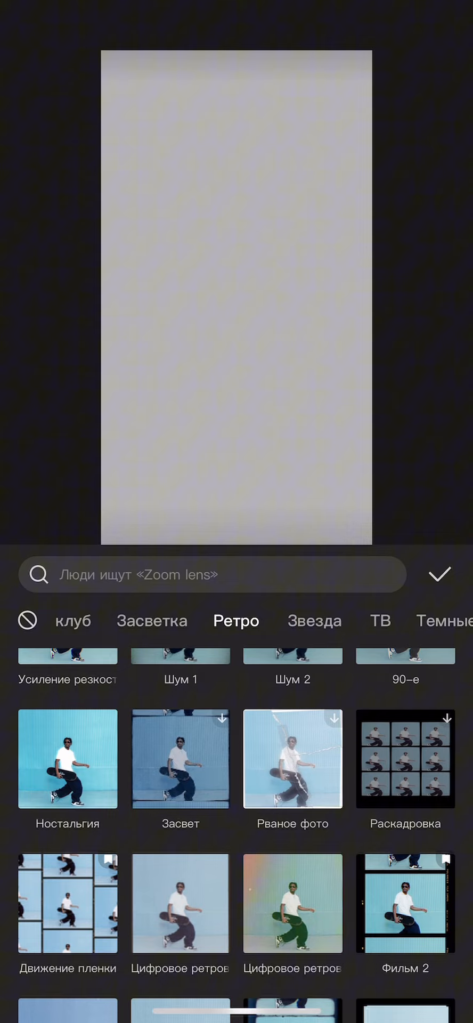
scroll(down, 3)
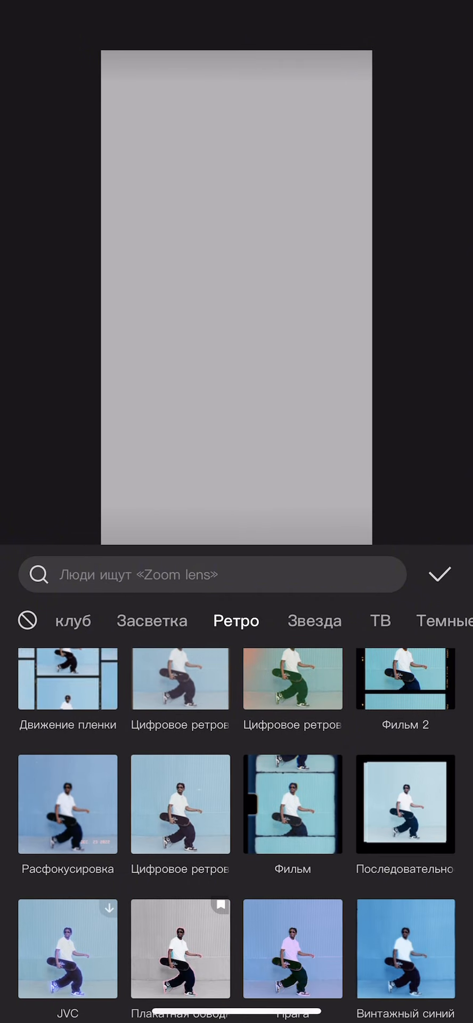
scroll(down, 3)
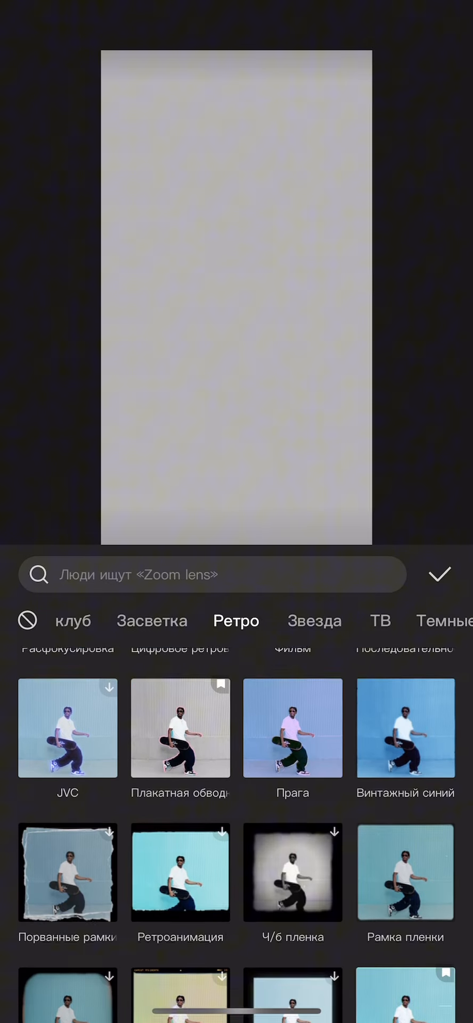
scroll(down, 3)
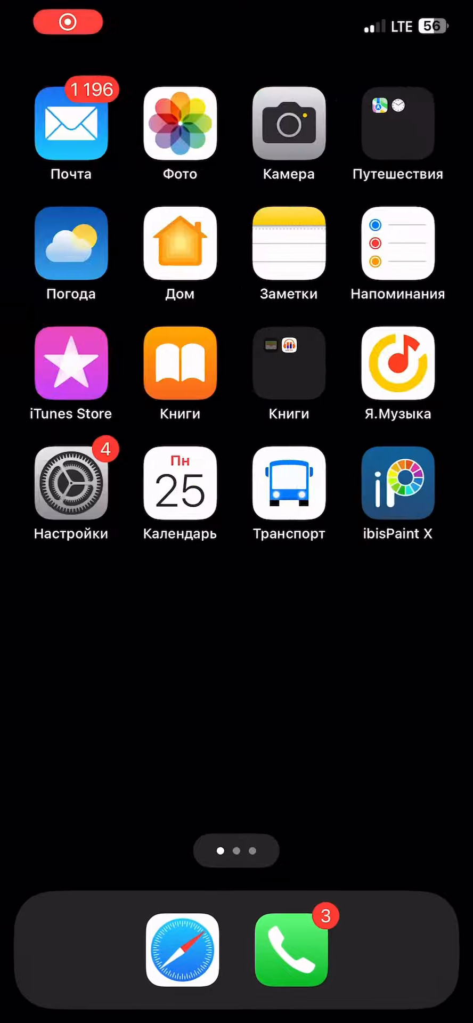
- Launch ibisPaint X and open the crossed-out USA map drawing from My Gallery
click(397, 483)
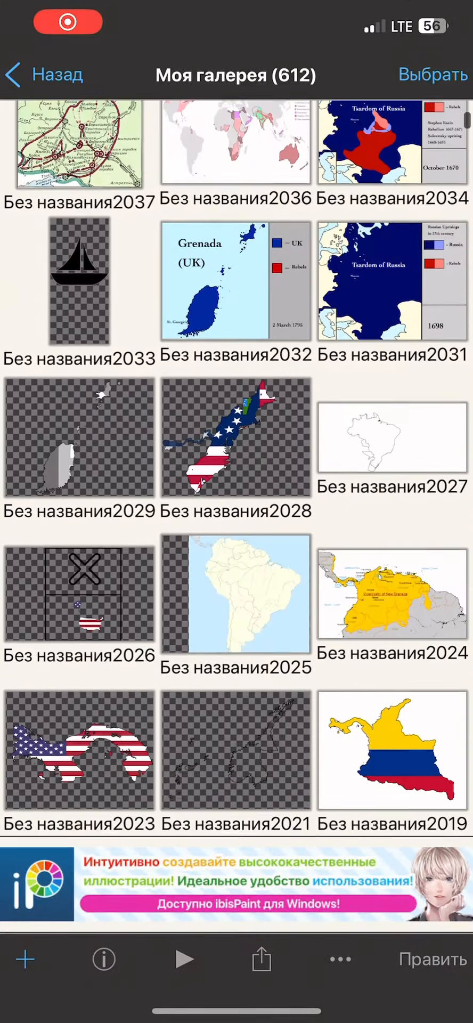
scroll(down, 3)
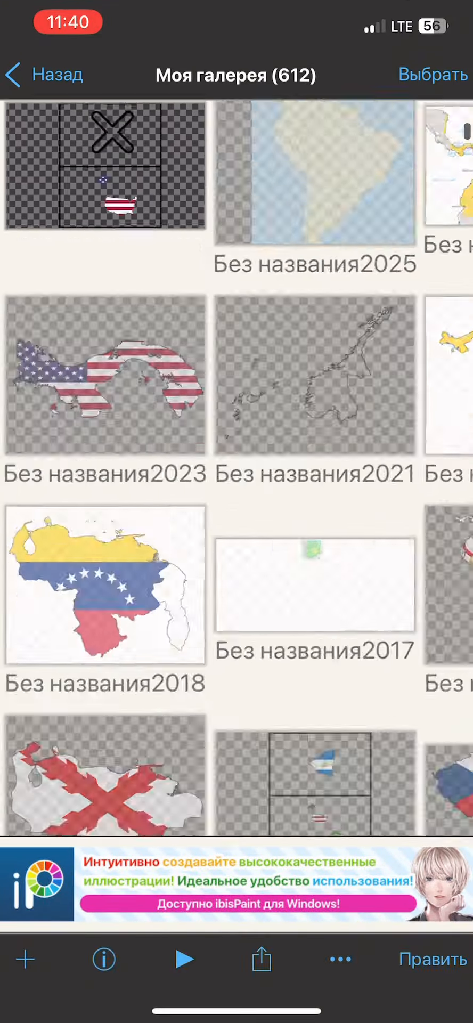
click(111, 171)
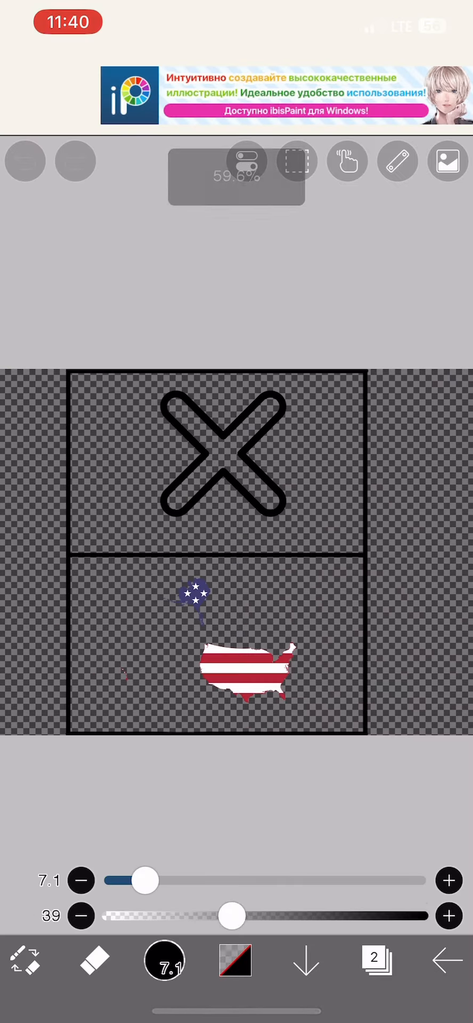
- Enable the ruler and draw two straight table lines along the guide
click(24, 162)
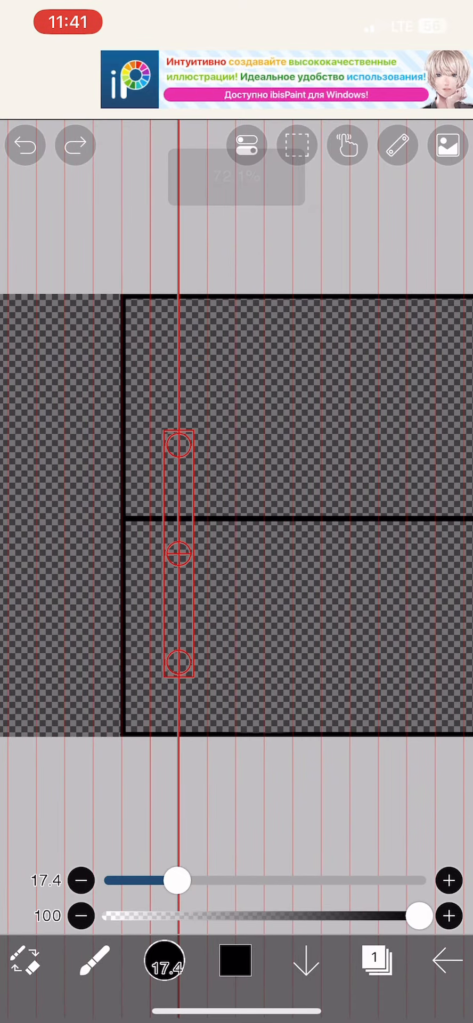
click(379, 967)
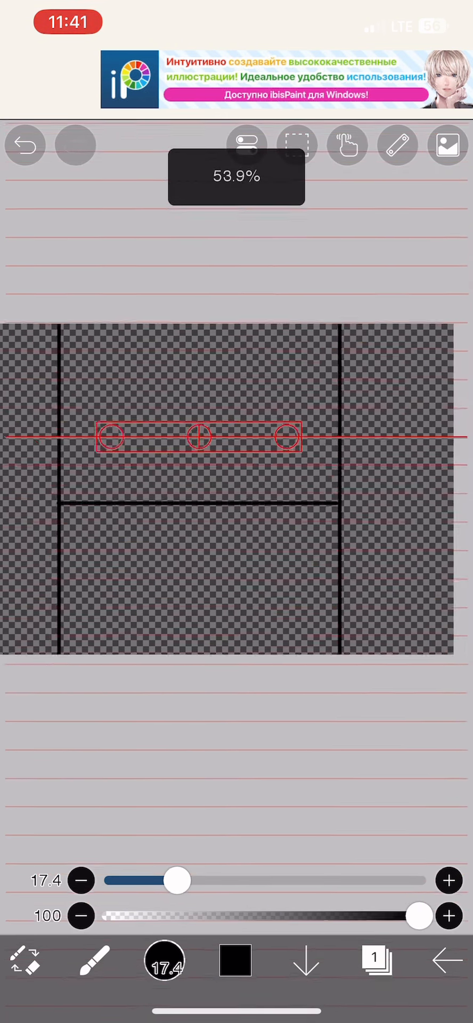
click(27, 145)
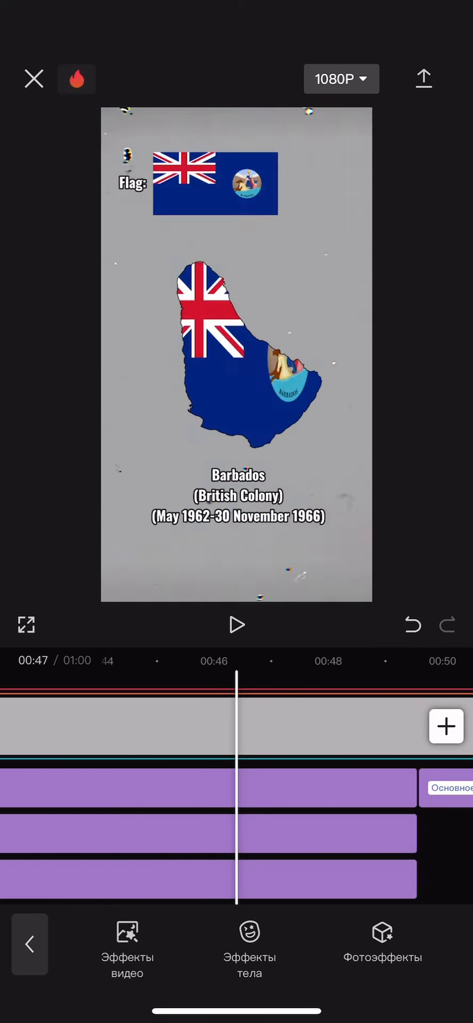
- Review the Barbados timeline's effect and caption tracks, then start the video export
click(446, 726)
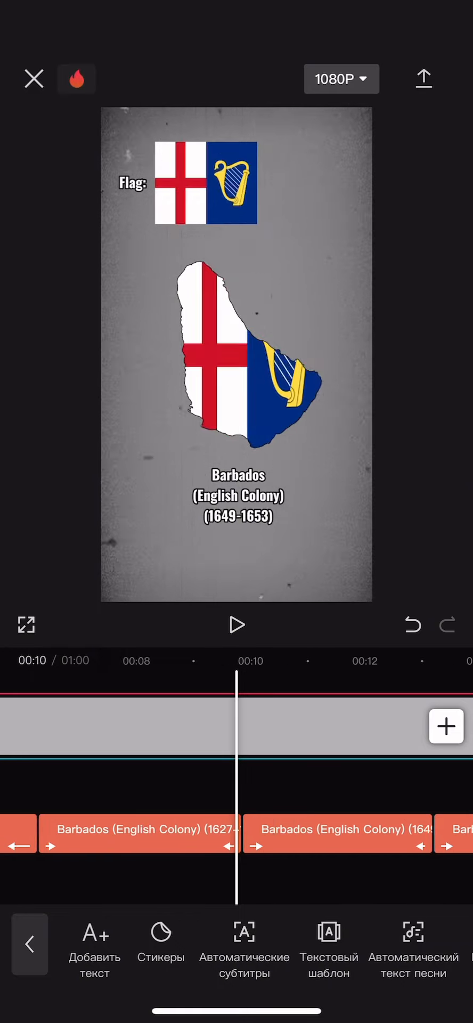
click(424, 77)
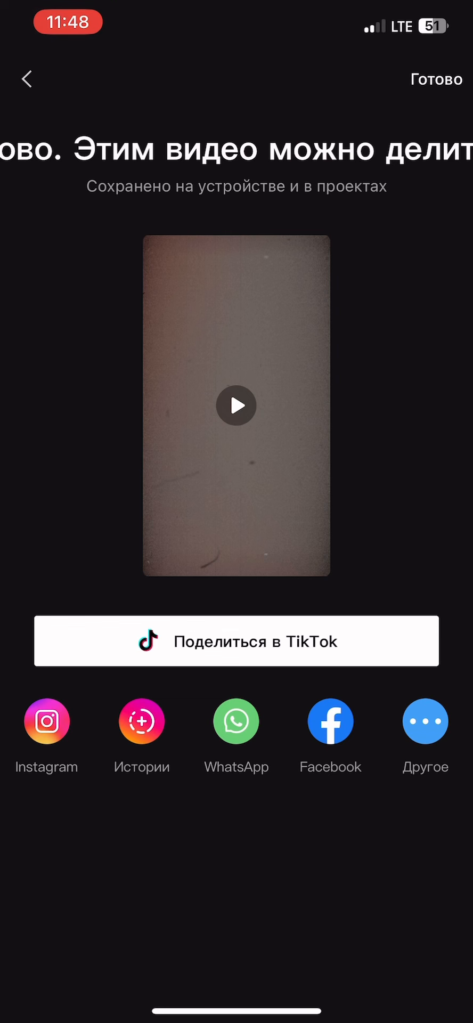
- Leave the finished export's share screen with Готово
click(433, 78)
text(h)
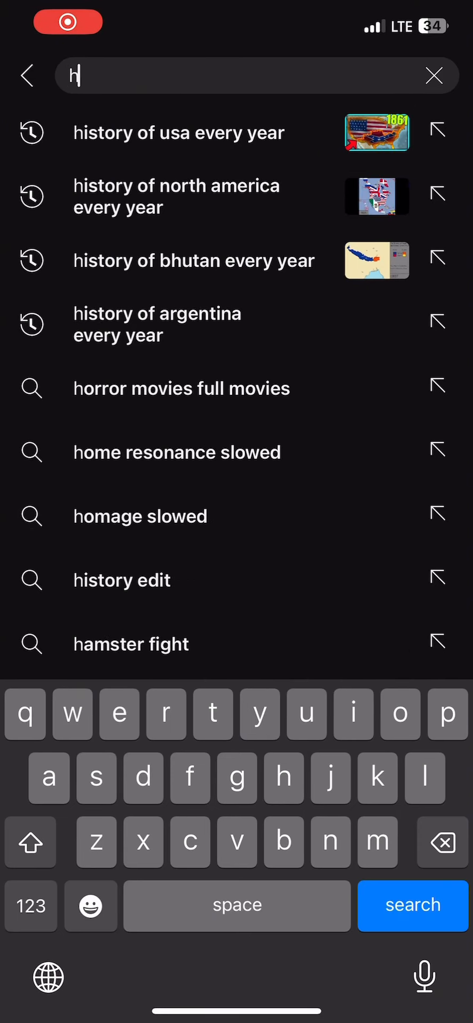
- Search YouTube for 'history of thailand every year' and open The History of Thailand: Every Year
text(istory of thailand every year)
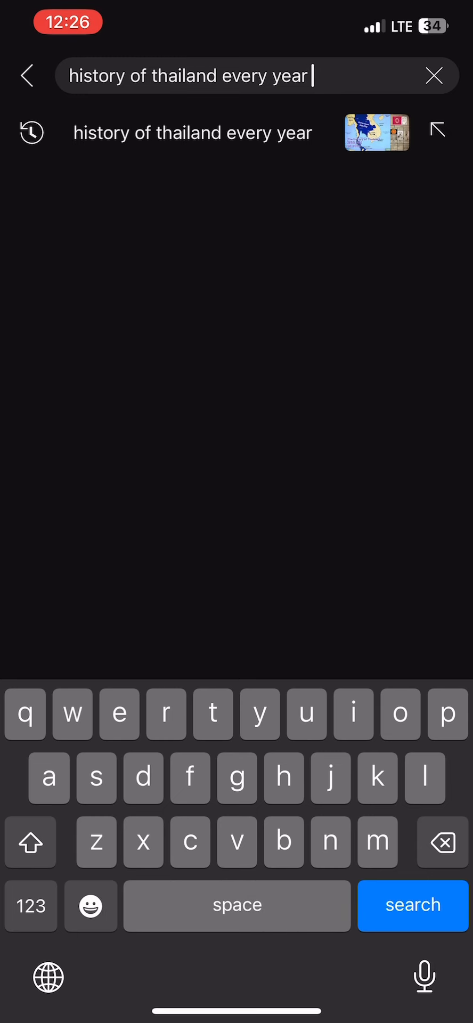
click(413, 905)
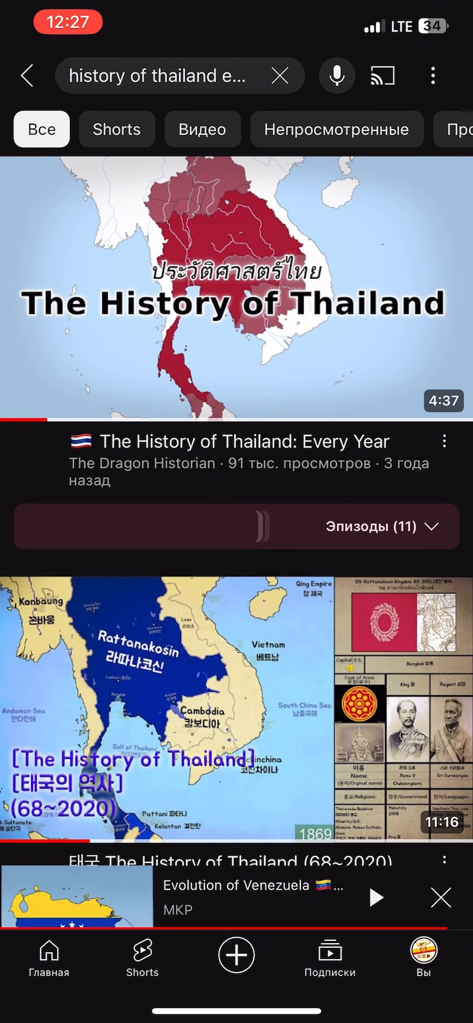
click(236, 265)
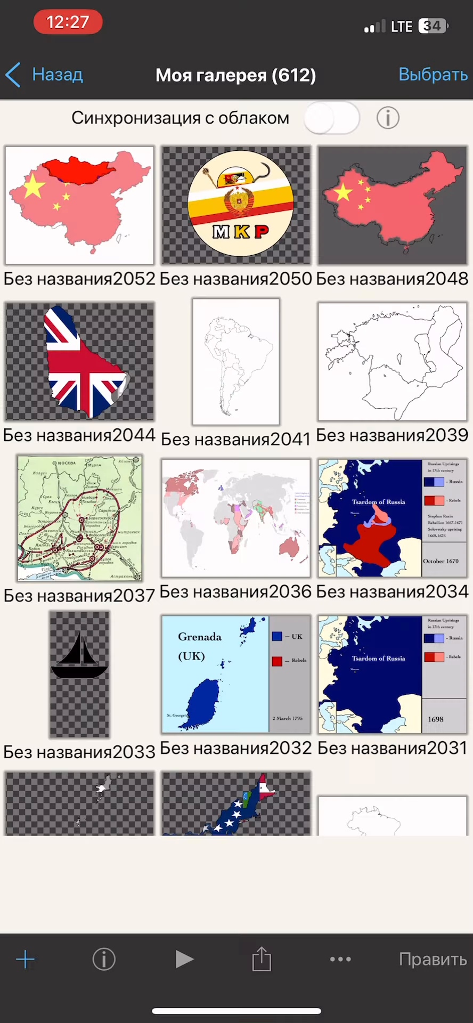
- Import the Siam map screenshot as a new canvas and bring up the layers list
click(24, 959)
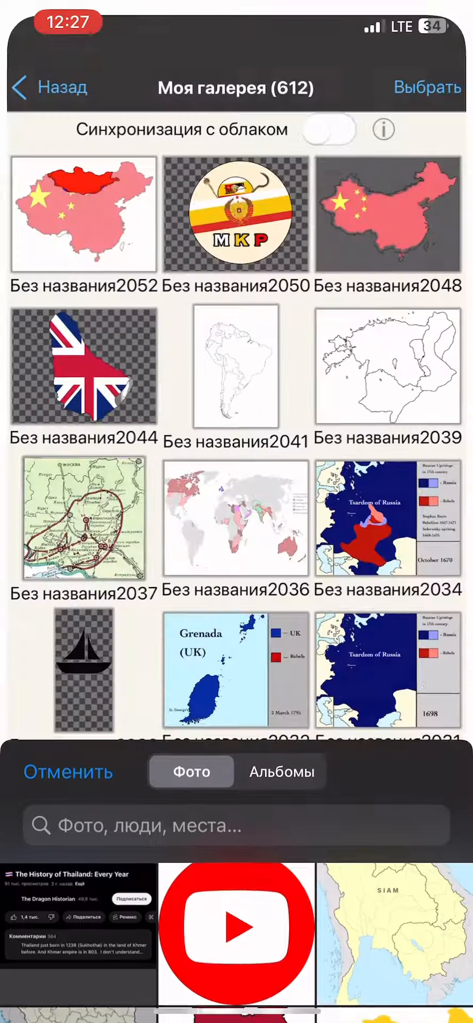
click(396, 922)
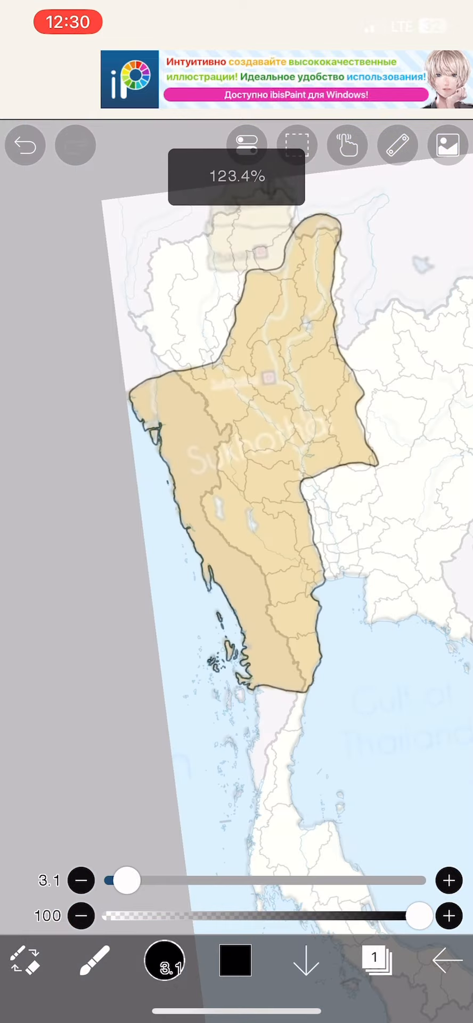
click(378, 962)
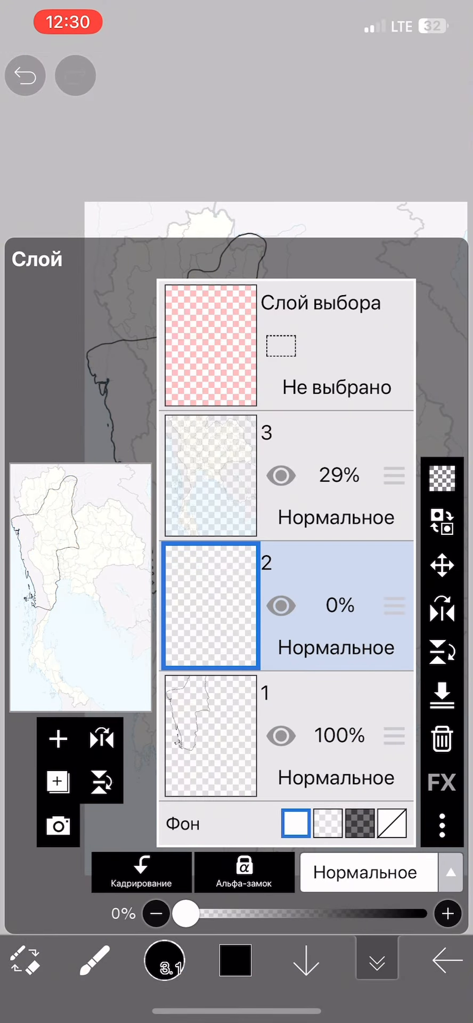